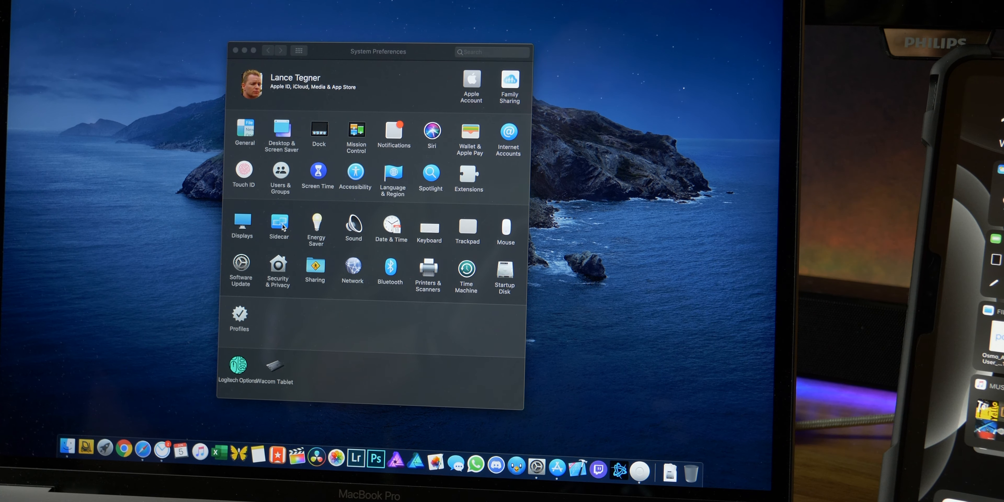
In the Sidecar pane, set Show Sidebar to appear on the left
click(279, 224)
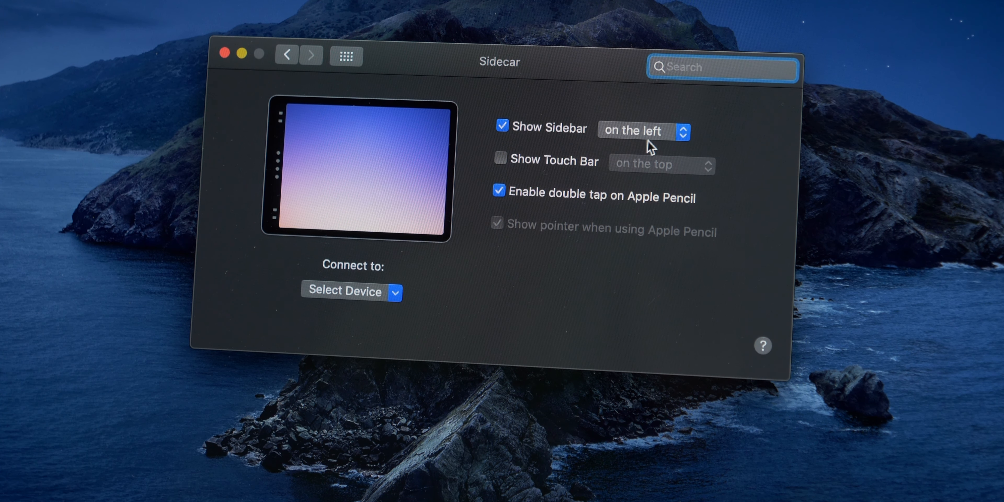
mouse_move(299, 129)
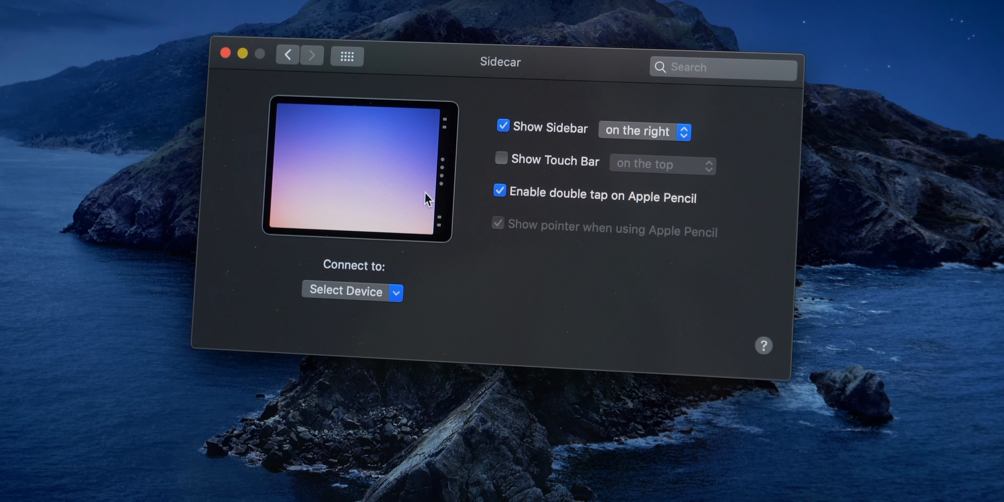
click(643, 132)
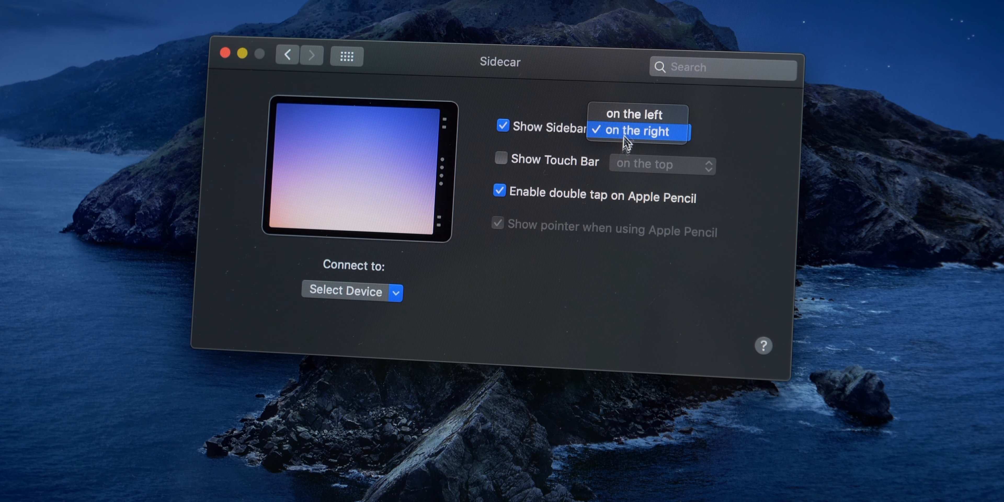
click(636, 114)
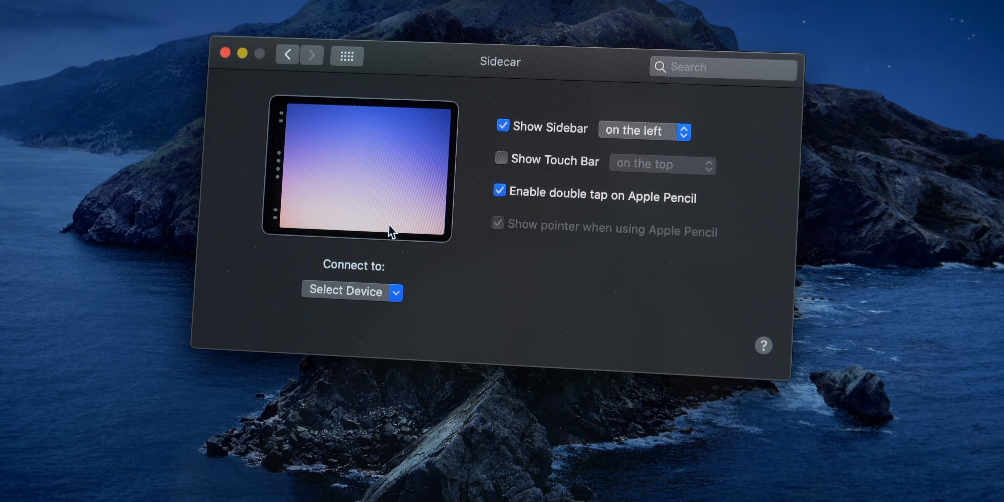
mouse_move(279, 174)
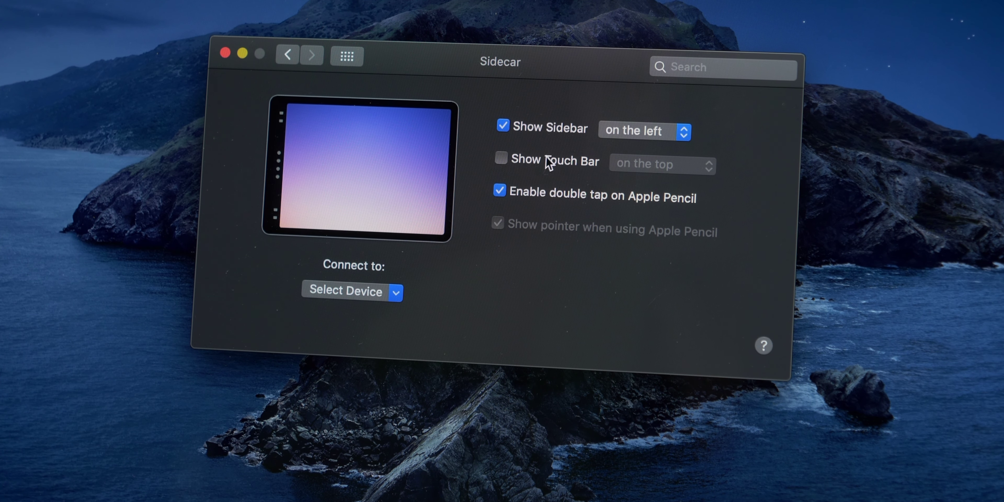
Turn Show Touch Bar on, then off again, leaving Pencil double tap enabled
click(500, 159)
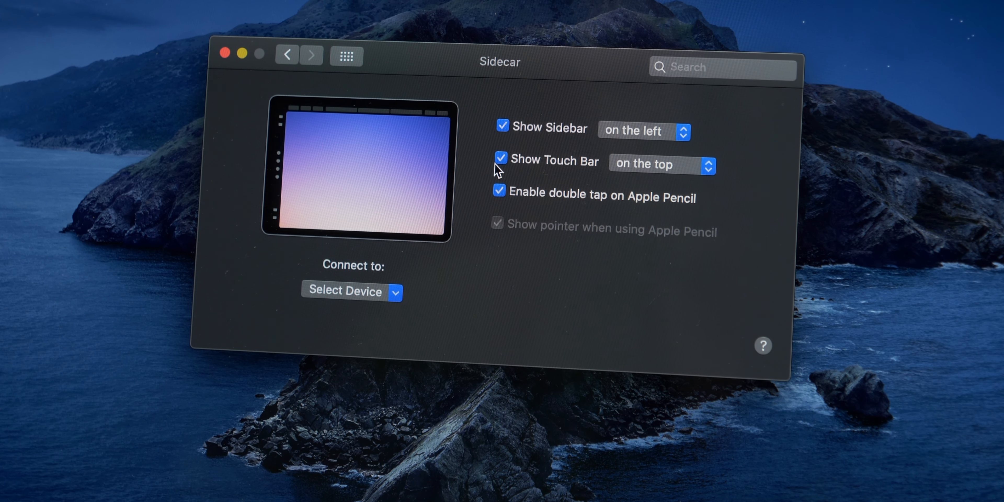
mouse_move(407, 199)
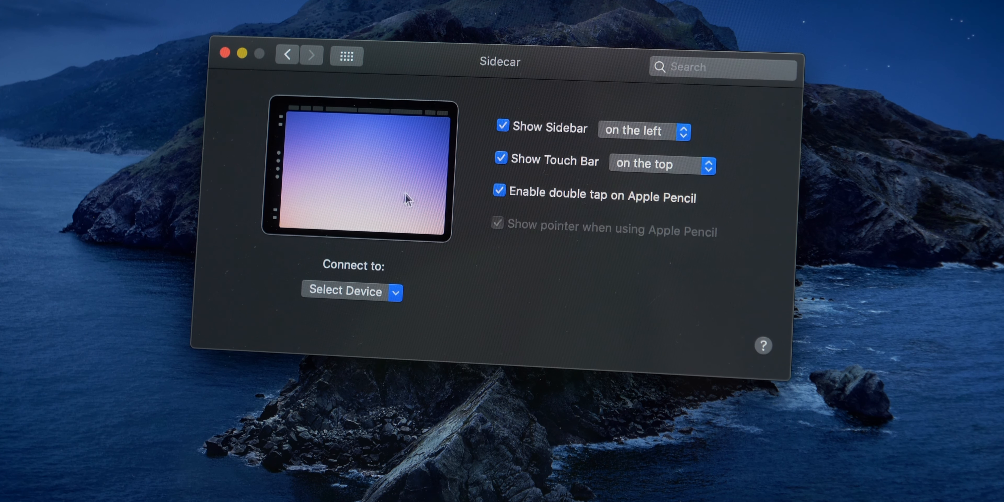
click(500, 160)
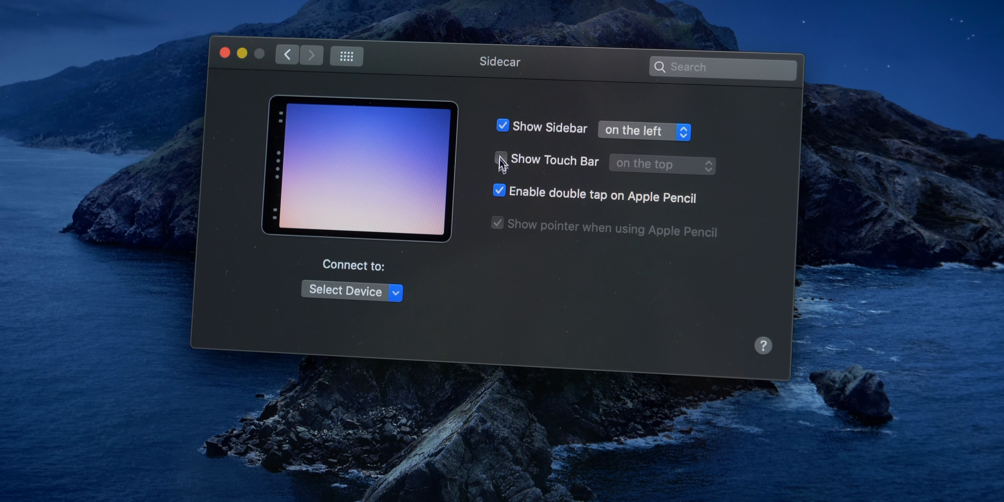
click(501, 161)
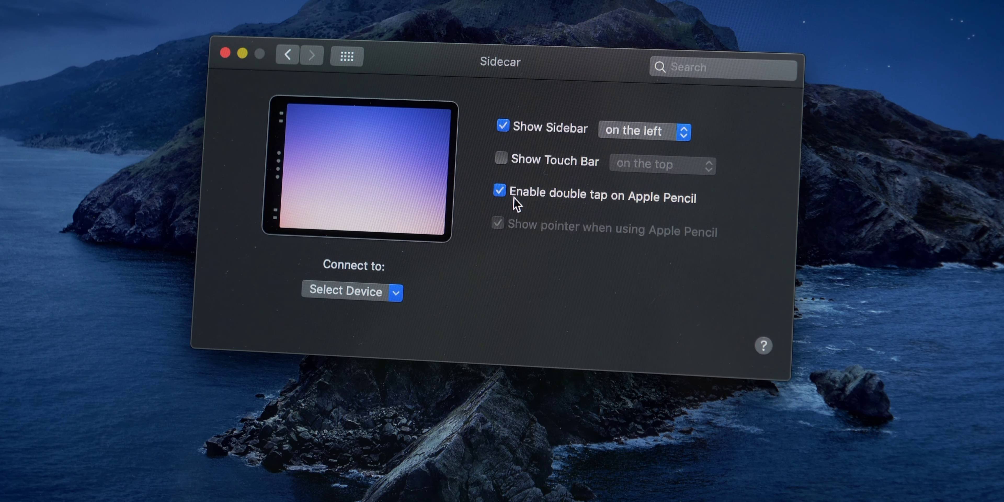
mouse_move(528, 214)
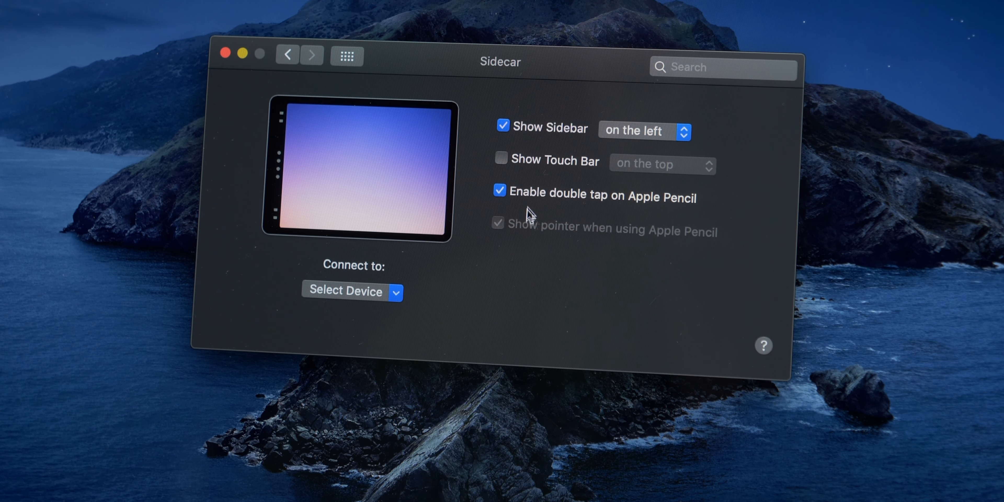
mouse_move(391, 301)
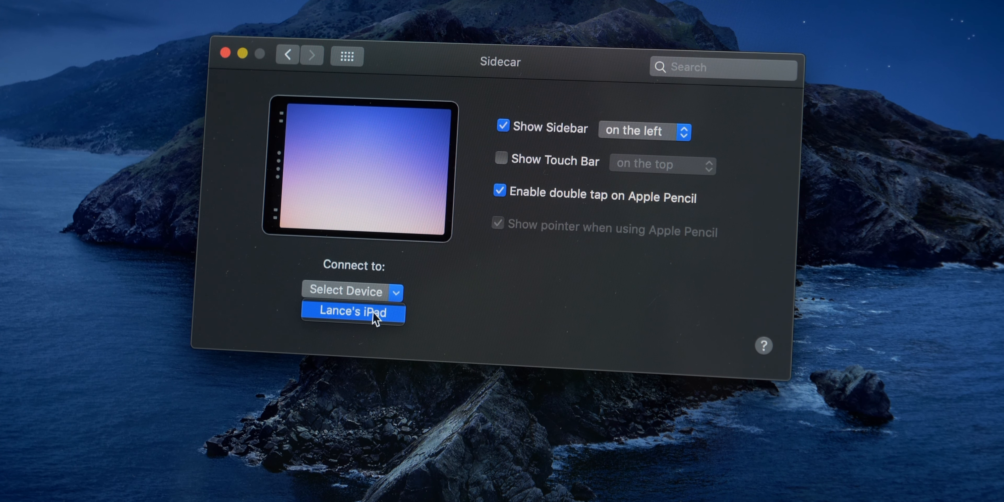
Connect the Mac to the iPad from the Connect To dropdown
click(351, 312)
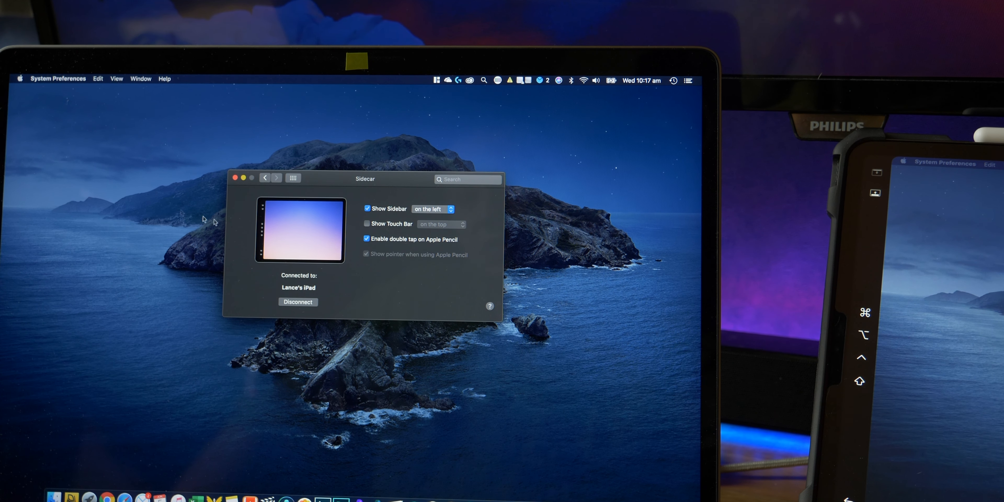
Return to all preferences and show the Displays settings with the iPad as AirPlay display
click(264, 178)
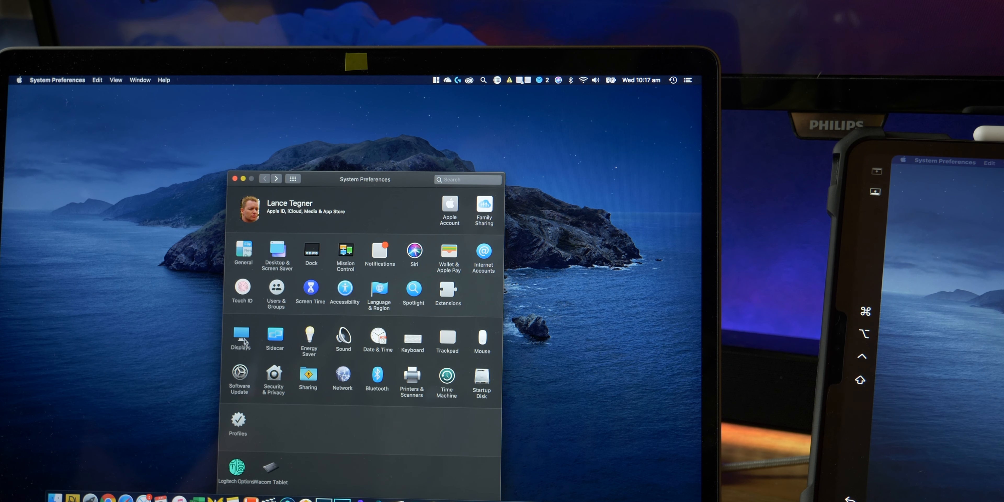
click(240, 337)
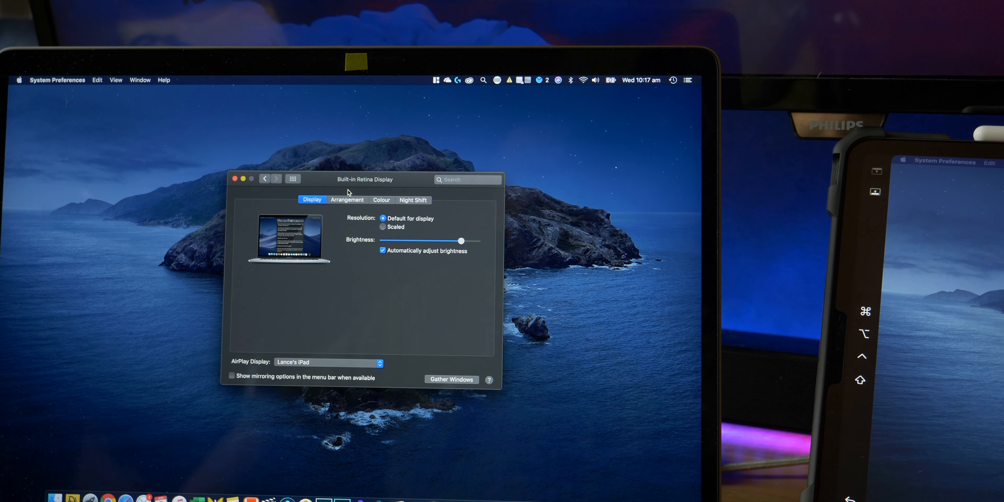
mouse_move(357, 209)
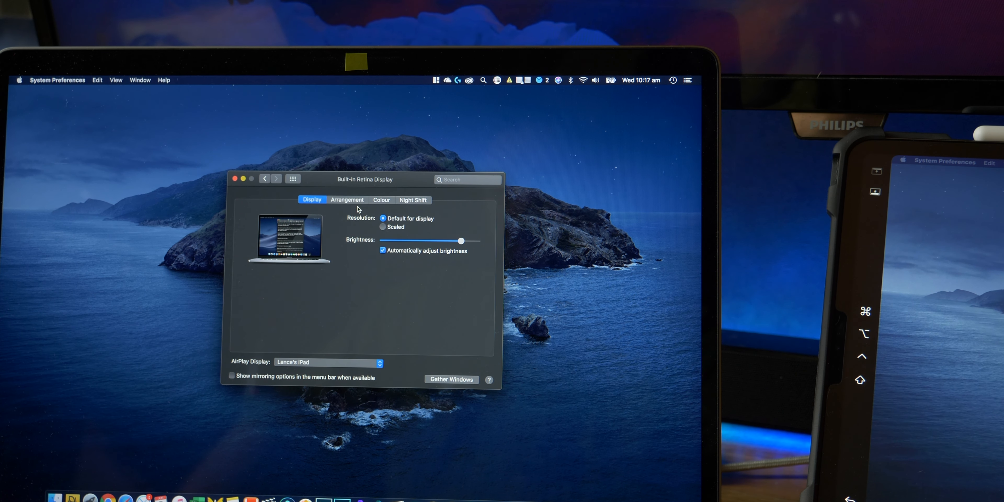
click(347, 199)
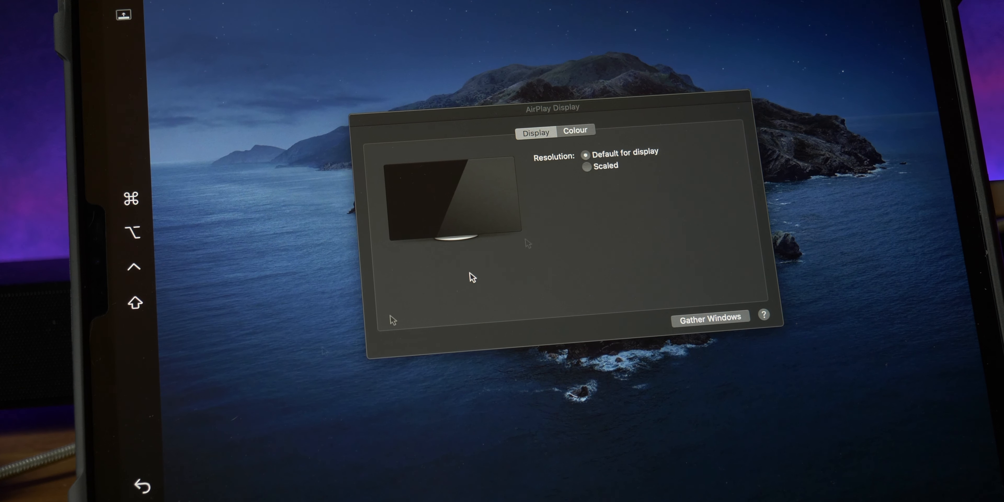
Try Scaled resolution for the iPad display, then set it back to Default
click(587, 166)
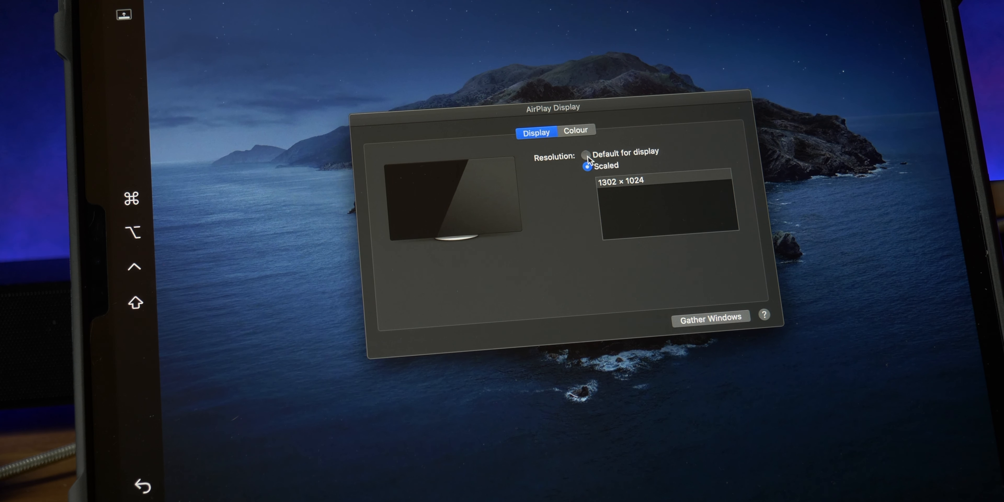
click(585, 166)
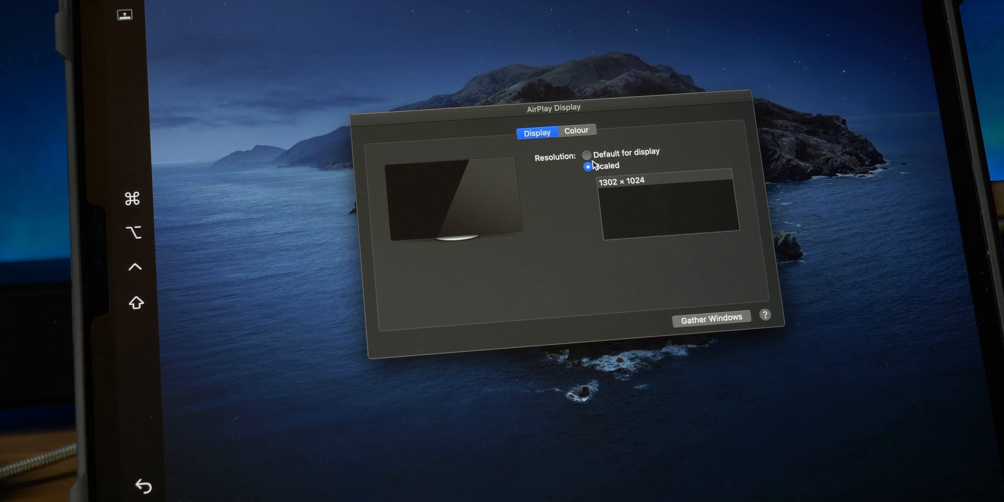
mouse_move(621, 199)
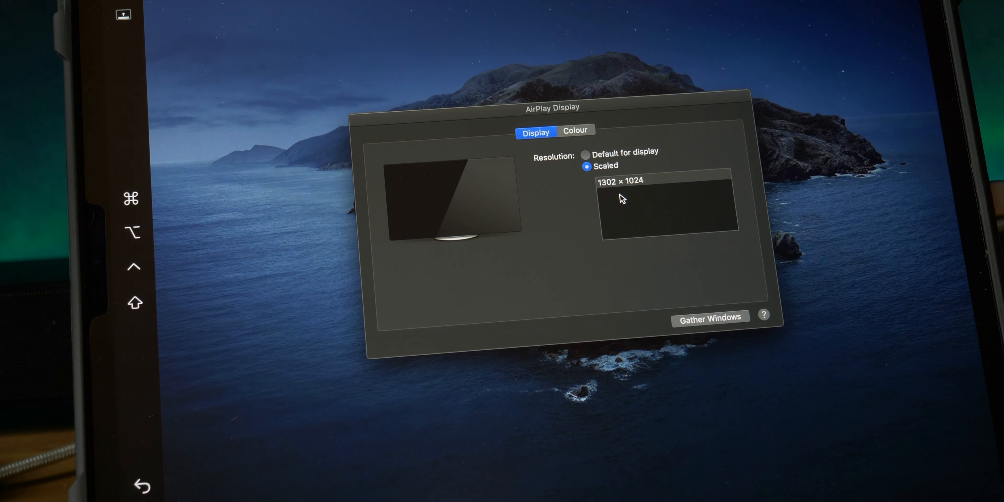
mouse_move(625, 204)
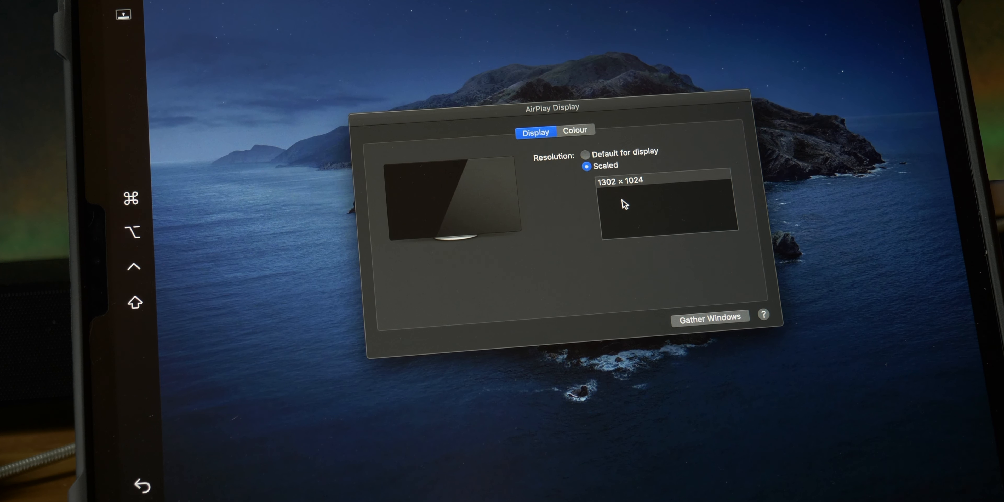
click(585, 154)
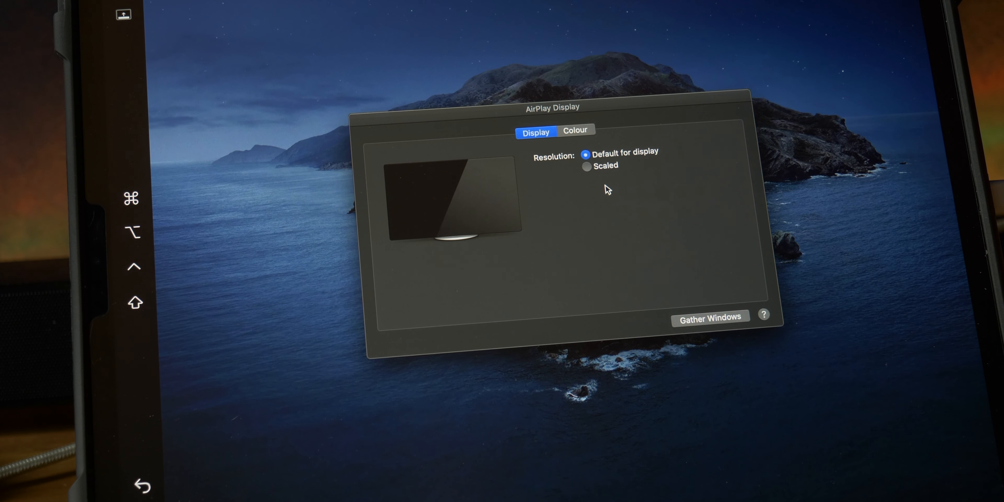
mouse_move(597, 195)
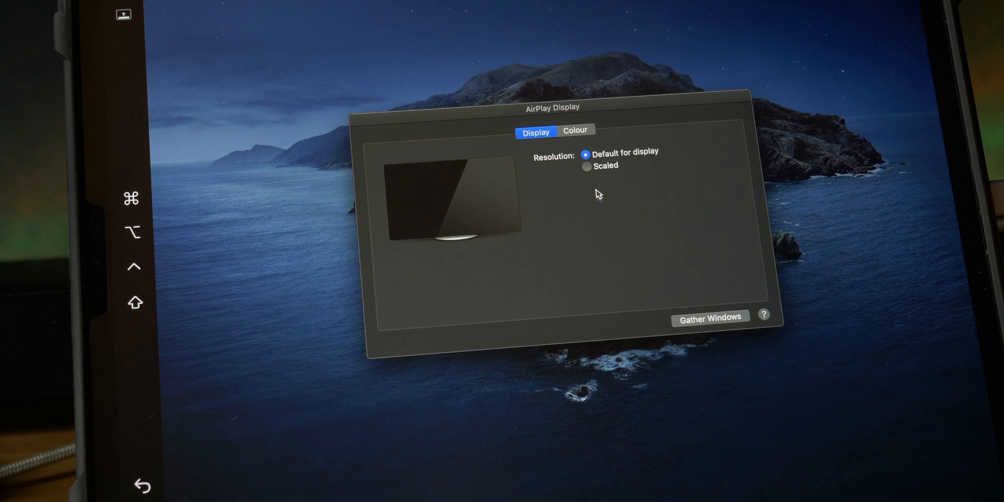
mouse_move(578, 239)
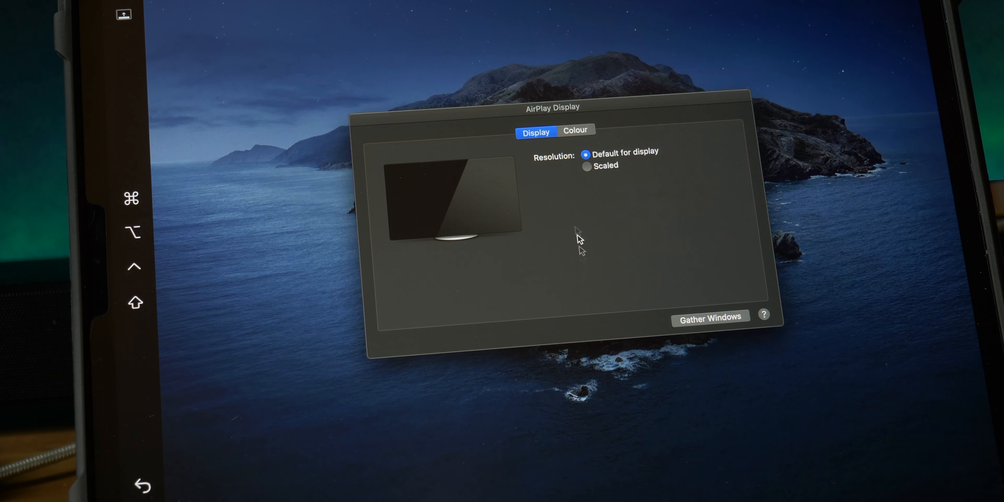
Show the iPad display's Colour profile settings
click(574, 131)
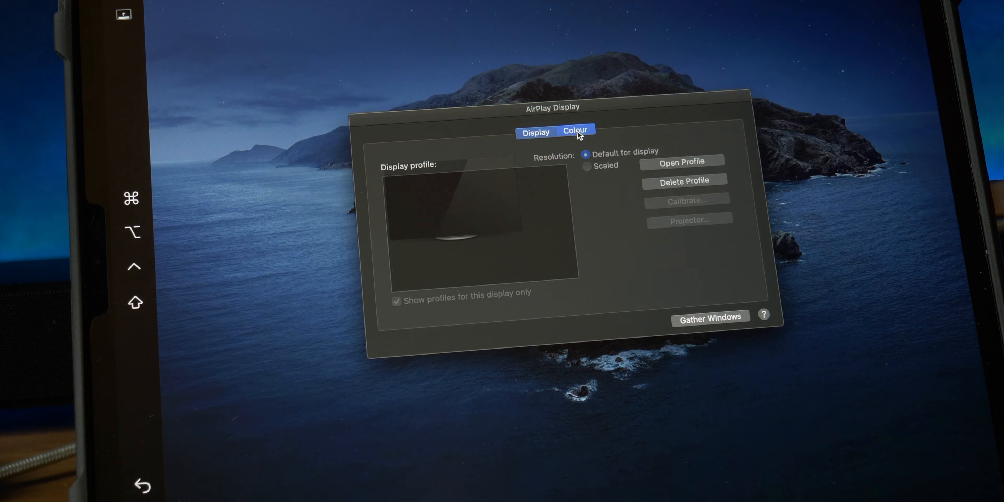
click(535, 132)
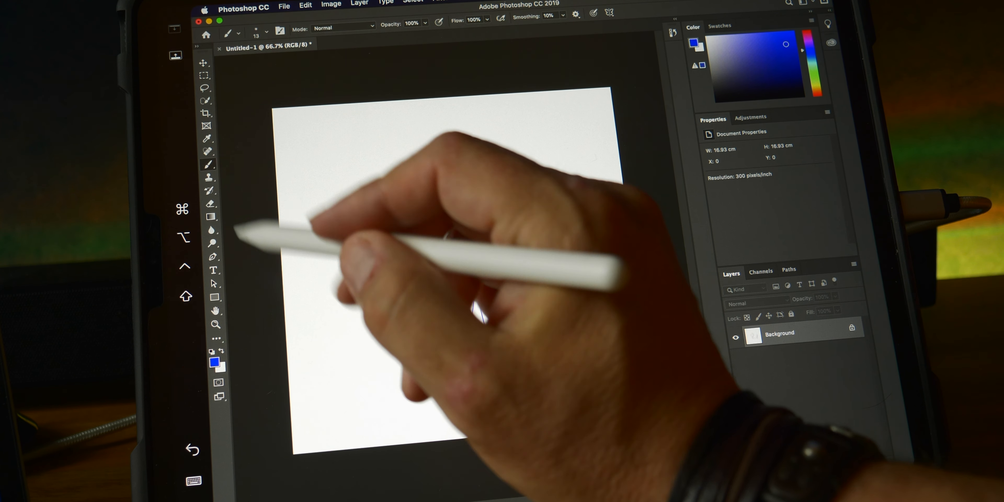
Draw a stroke with Apple Pencil on Photoshop's blank Untitled-1 canvas
drag(397, 243, 563, 314)
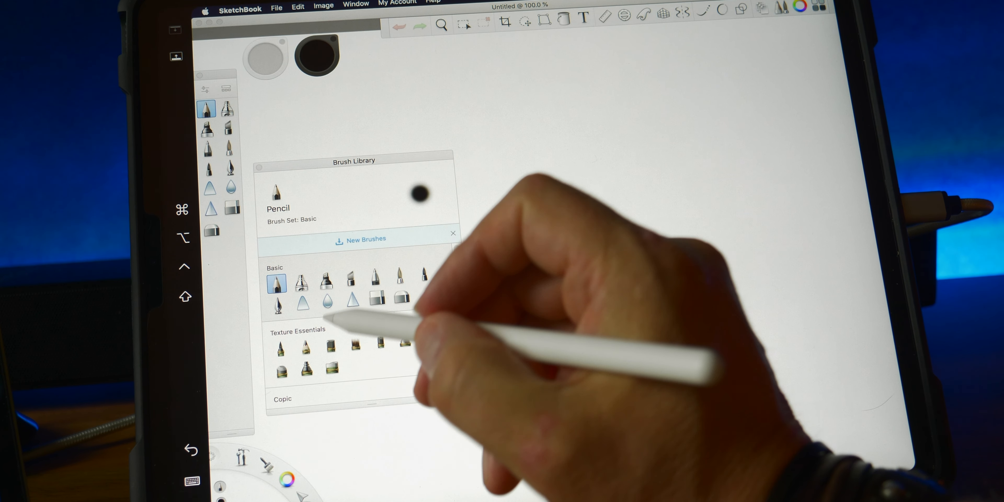
Try Signature Ink, choose the Pencil brush and sketch light grey diagonal strokes
click(279, 347)
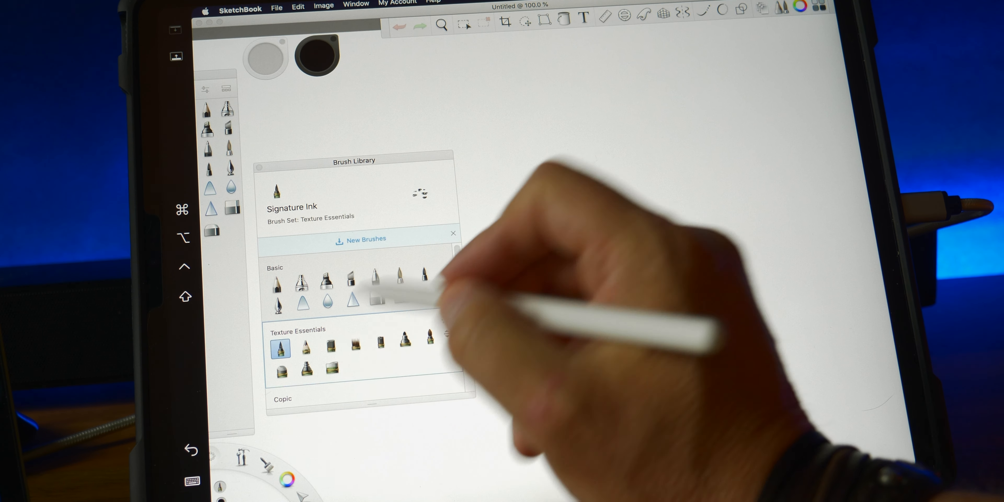
click(305, 345)
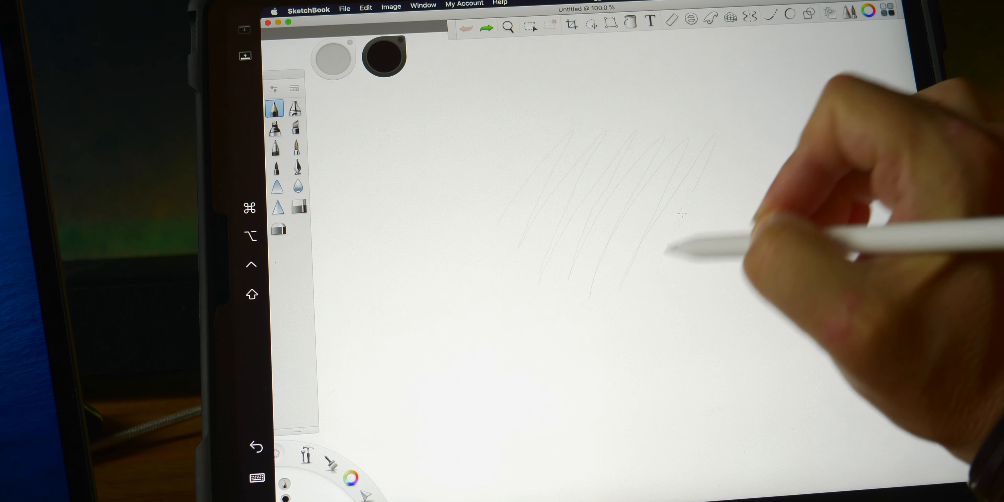
click(464, 27)
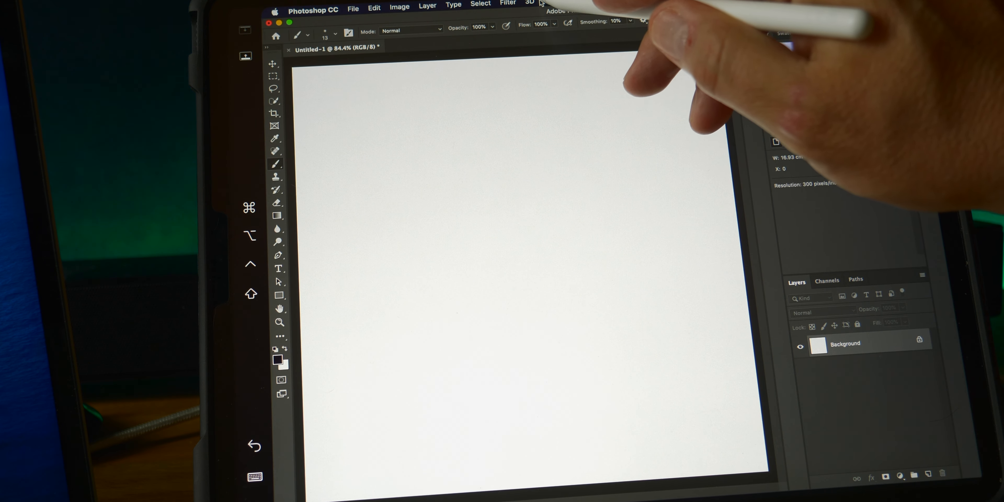
Show Photoshop's View menu over the blank Untitled-1 canvas
click(550, 11)
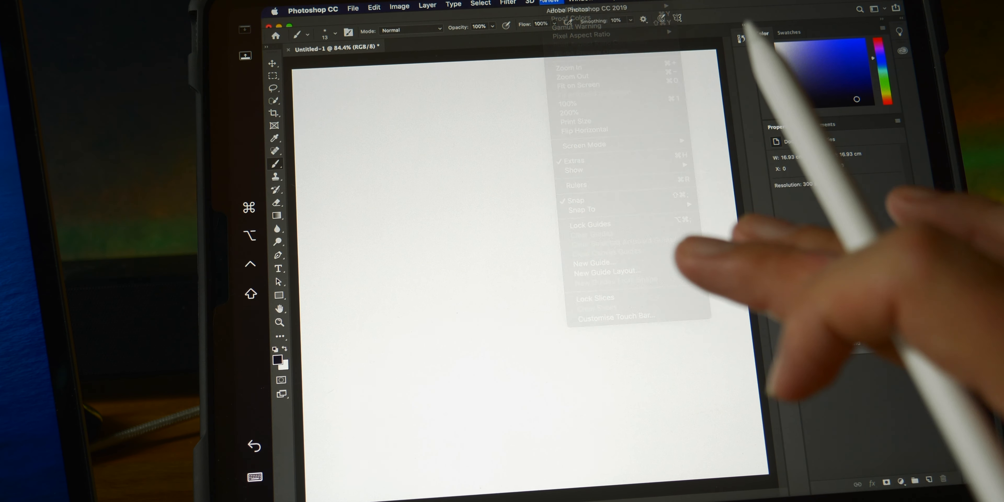